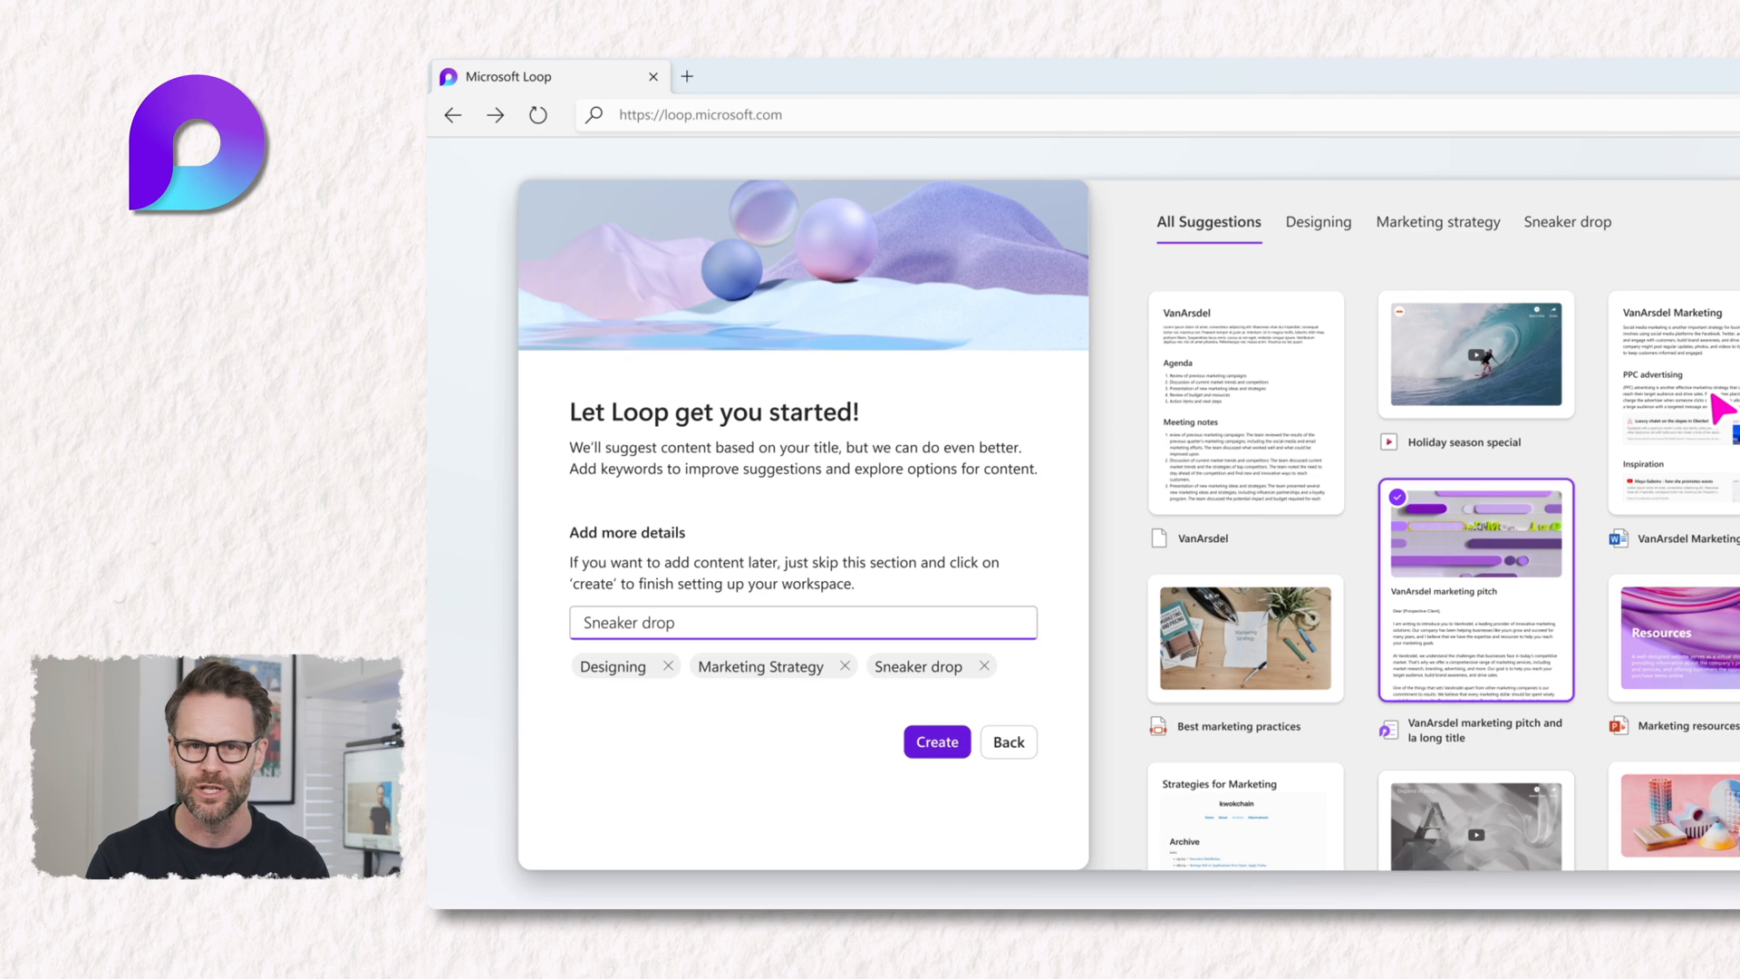
- Insert an empty two-column table on the page and reveal Column 2's column actions menu
{"action": "left_click", "coordinate": [935, 742]}
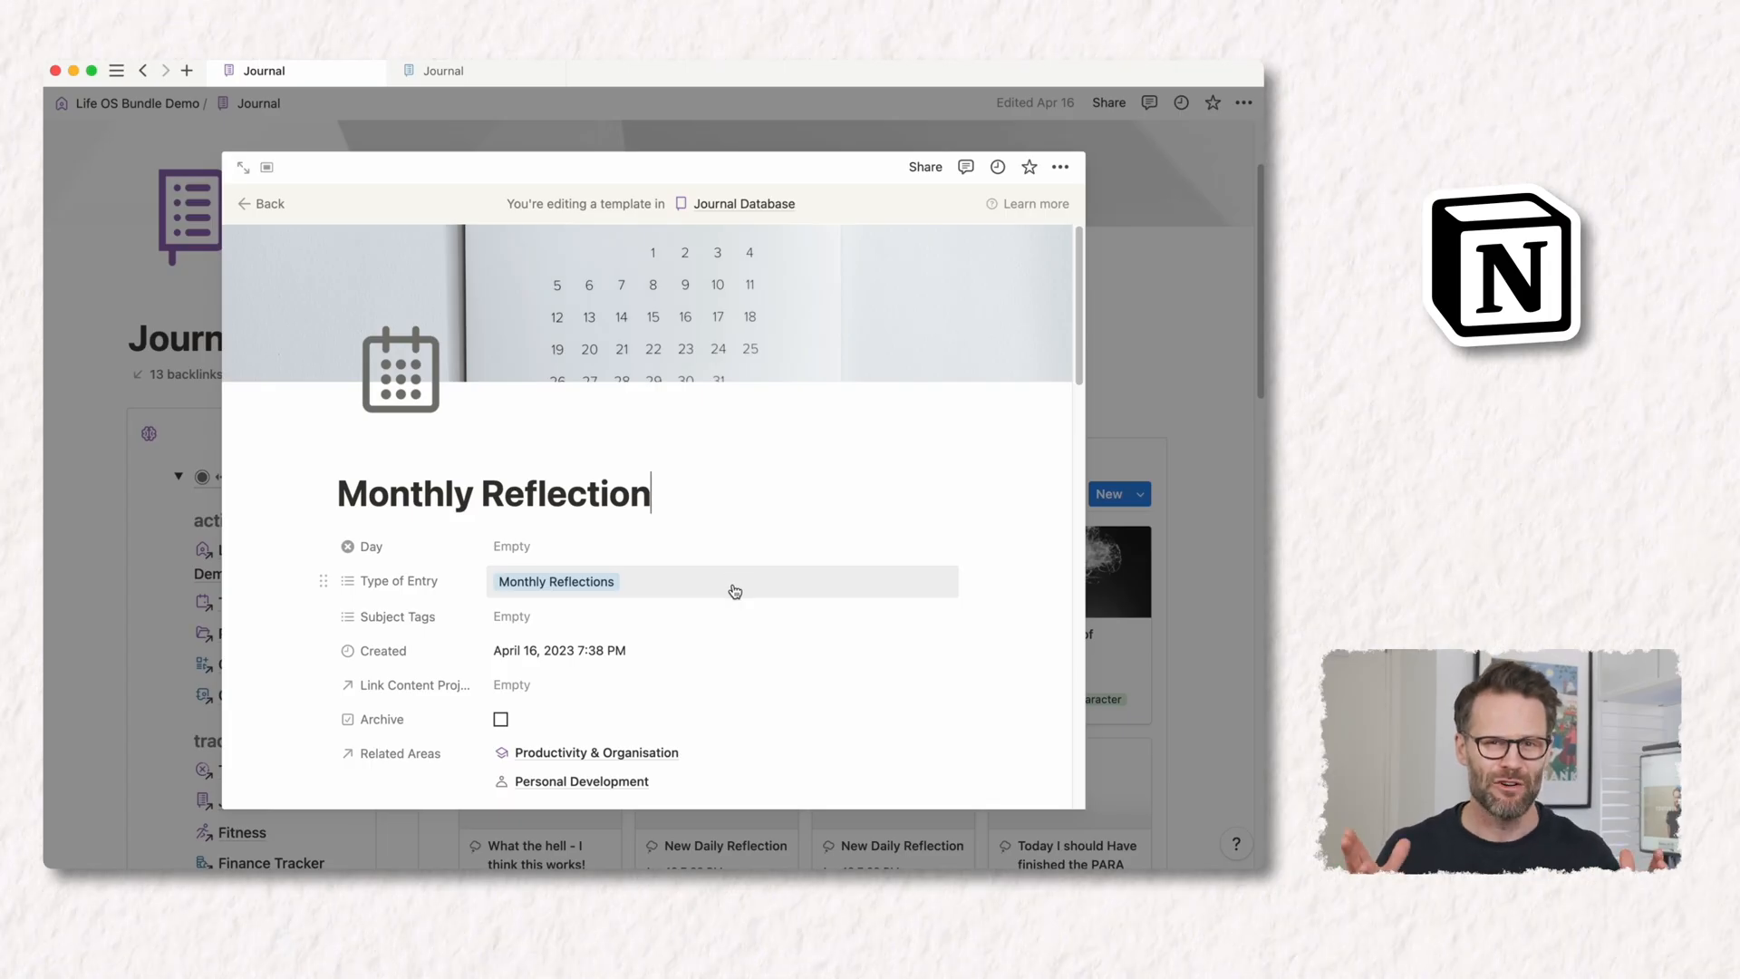
{"action": "scroll", "scroll_direction": "down", "scroll_amount": 3}
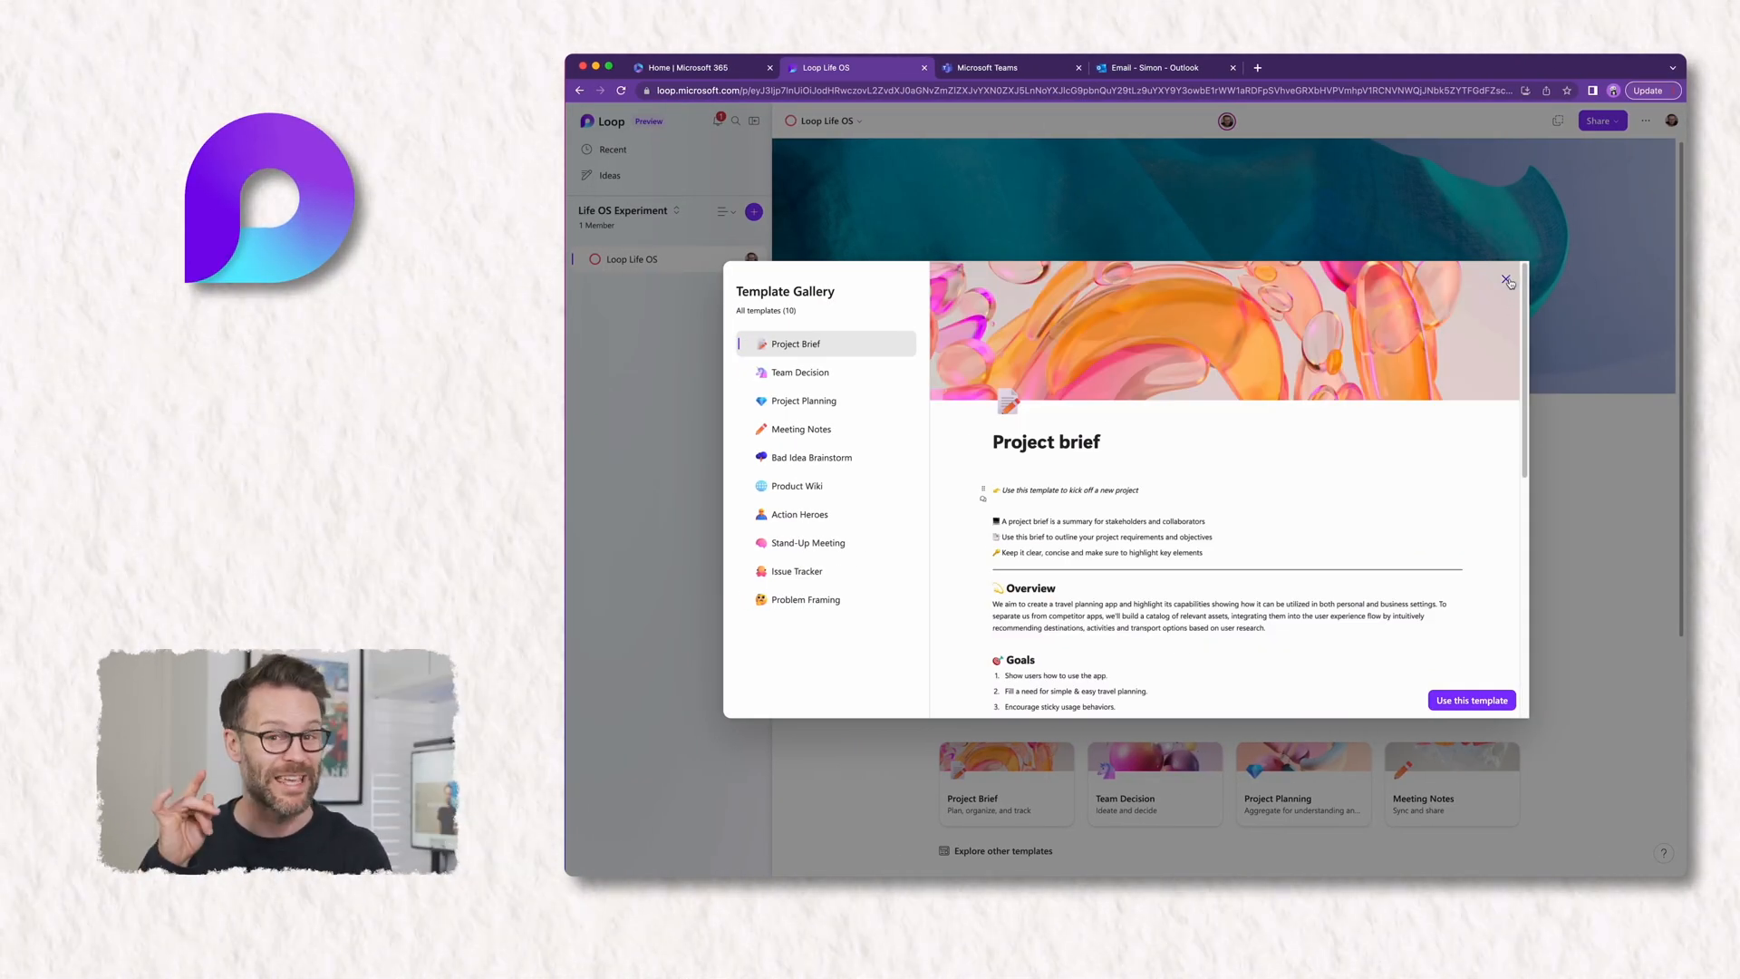
{"action": "left_click", "coordinate": [1508, 278]}
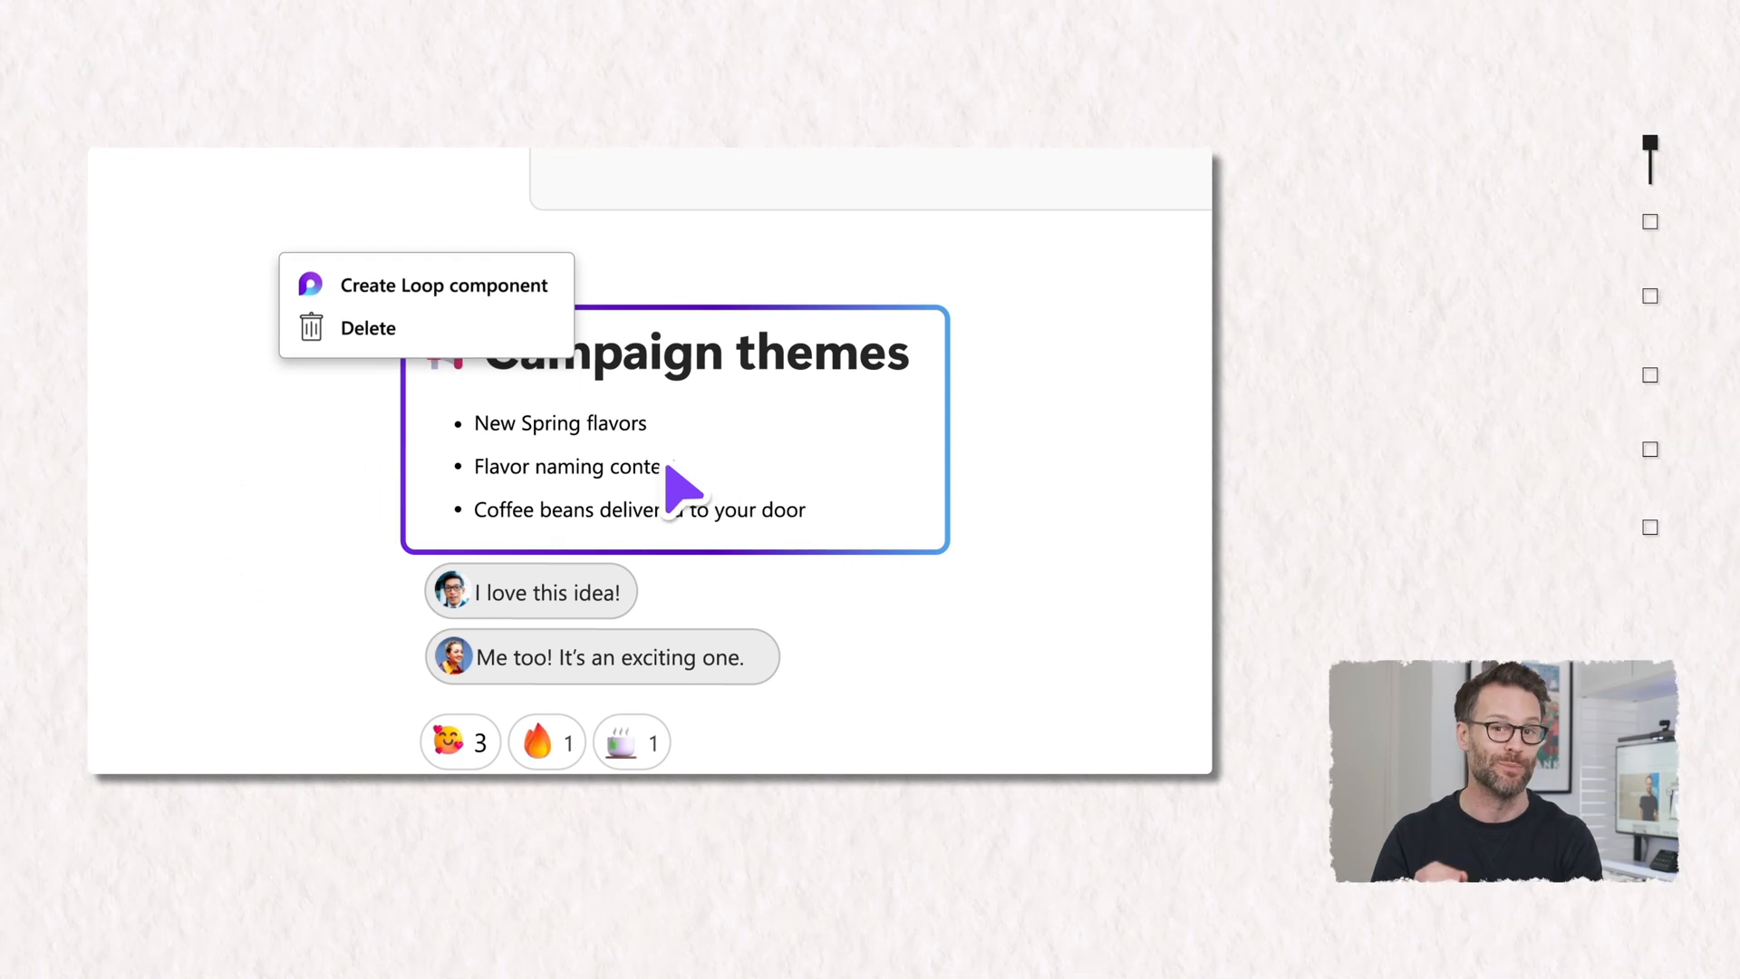
{"action": "left_click", "coordinate": [444, 286]}
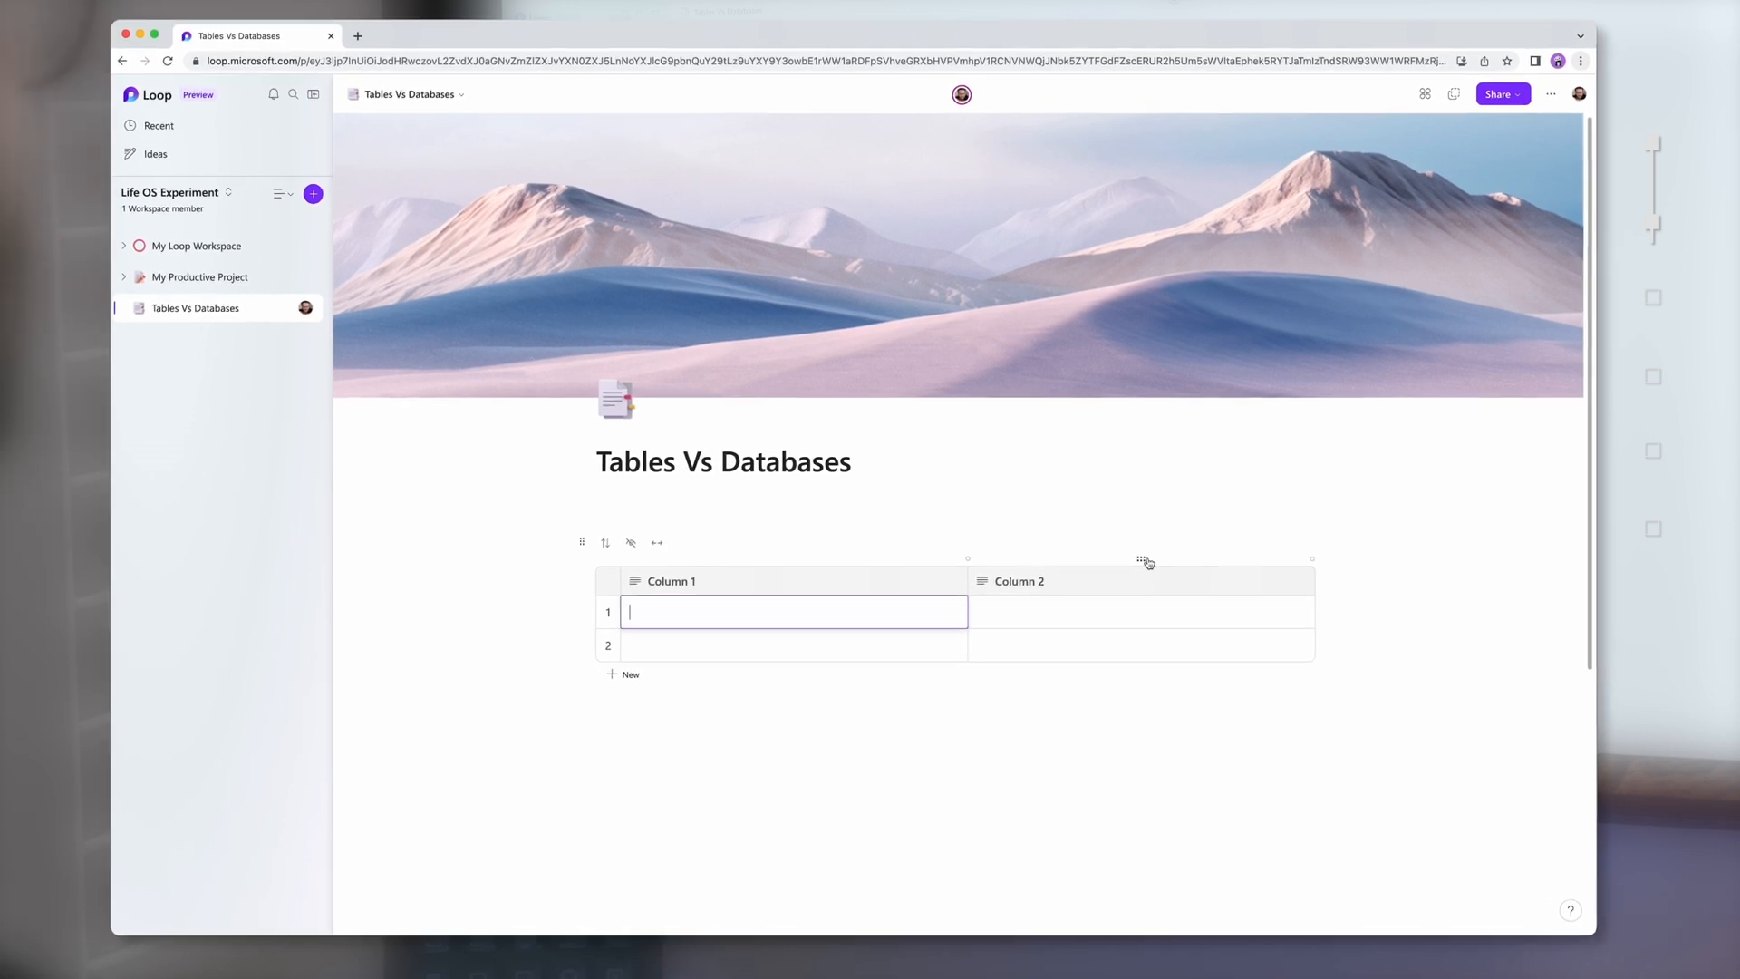
{"action": "left_click", "coordinate": [1145, 559]}
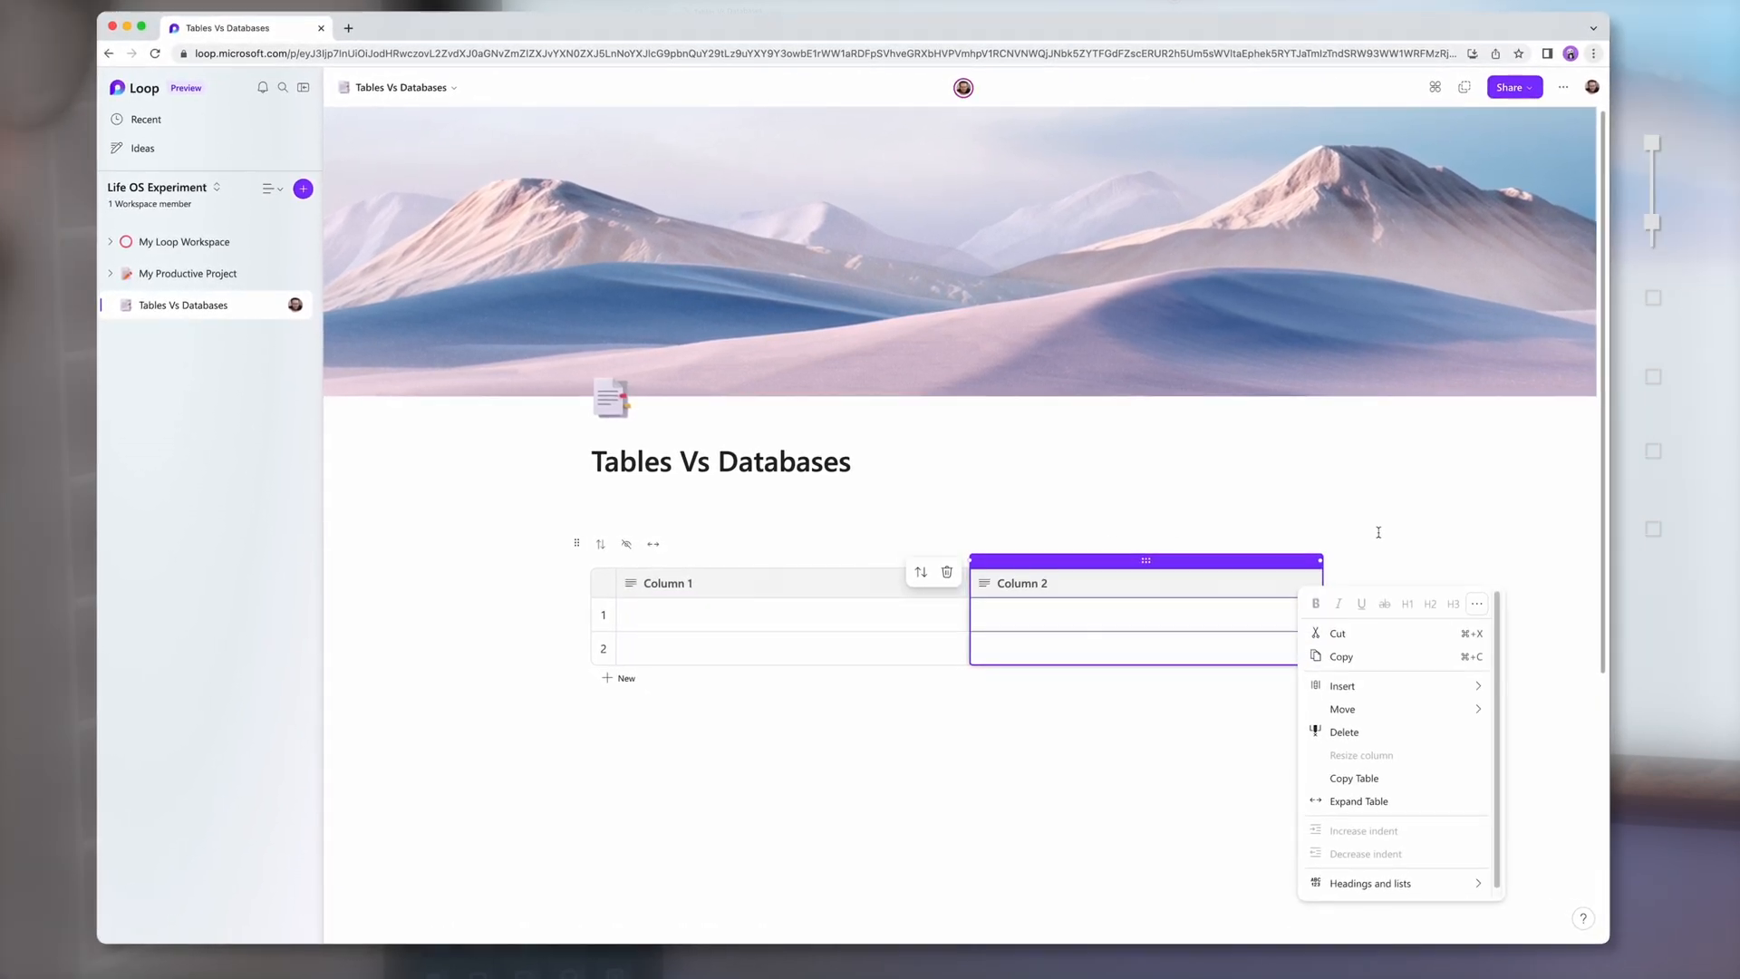